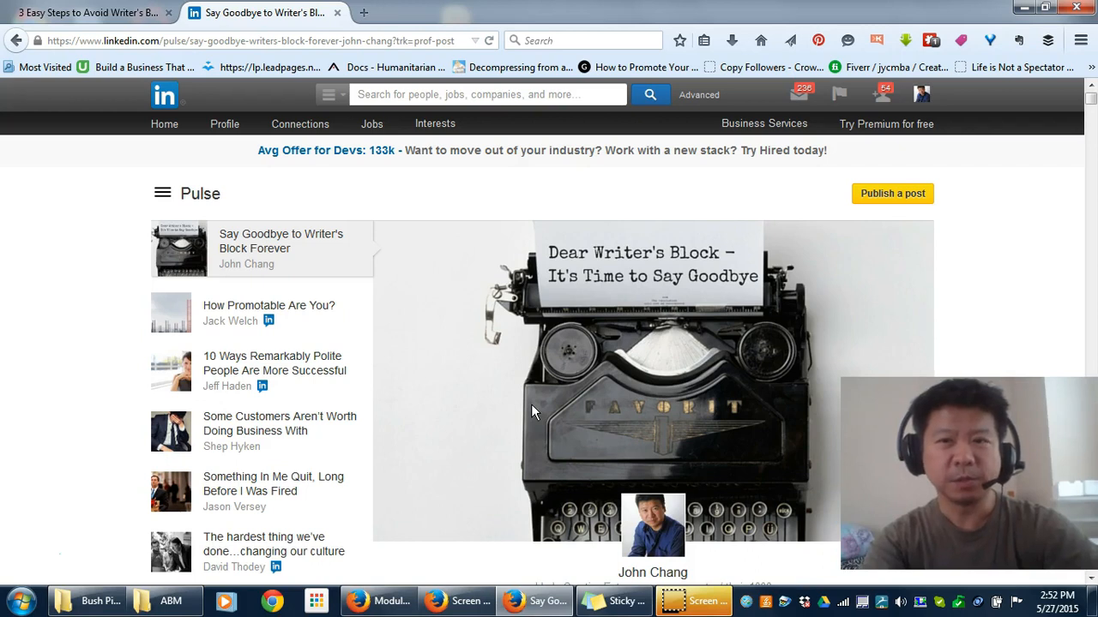
Scroll through the LinkedIn Pulse article, then switch to the Butterfly Formula blog post
{"action": "scroll", "scroll_direction": "down", "scroll_amount": 3}
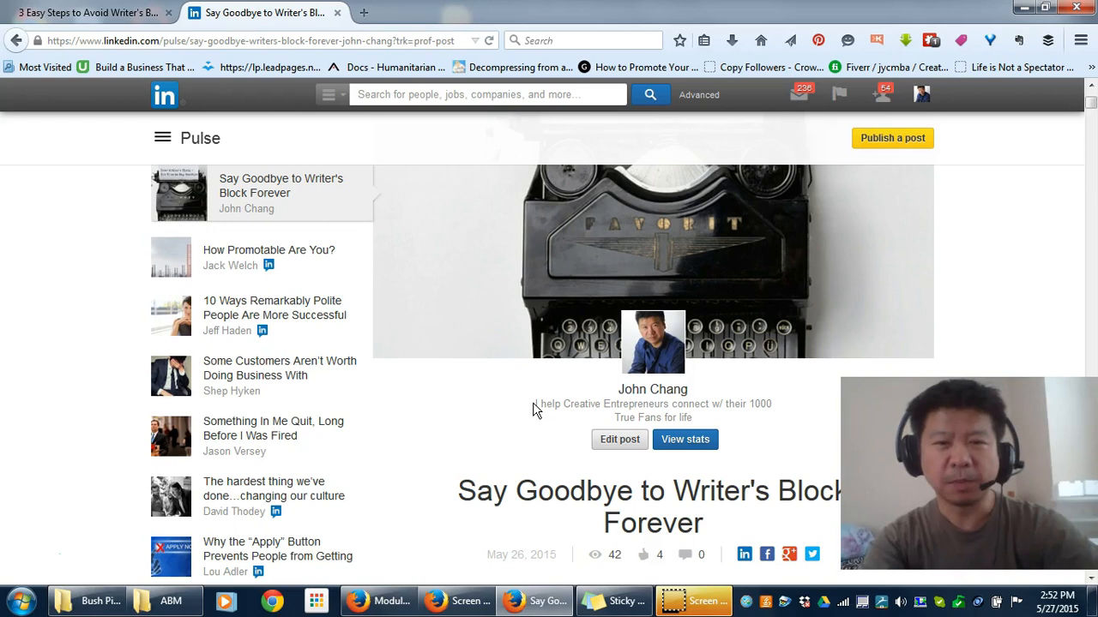
{"action": "scroll", "scroll_direction": "down", "scroll_amount": 3}
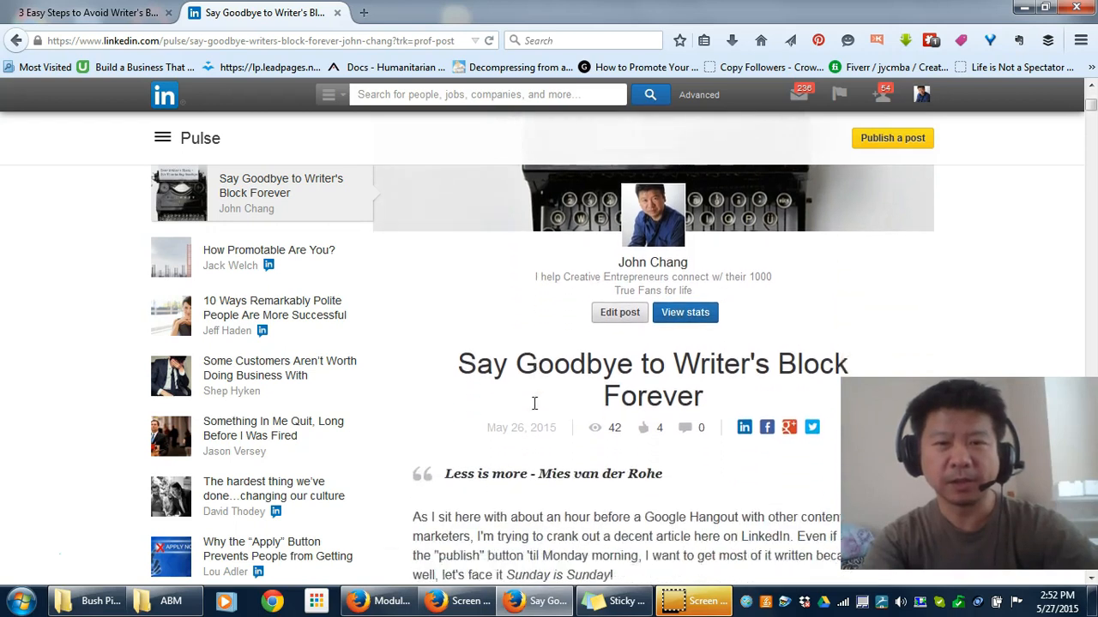
{"action": "scroll", "scroll_direction": "down", "scroll_amount": 3}
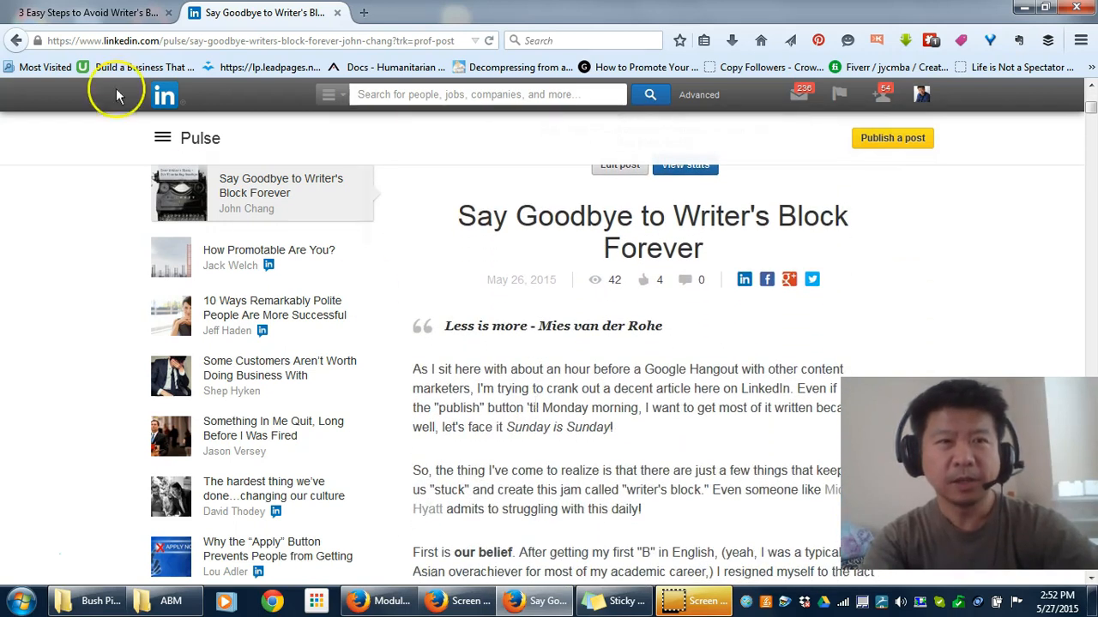
{"action": "left_click", "coordinate": [86, 12]}
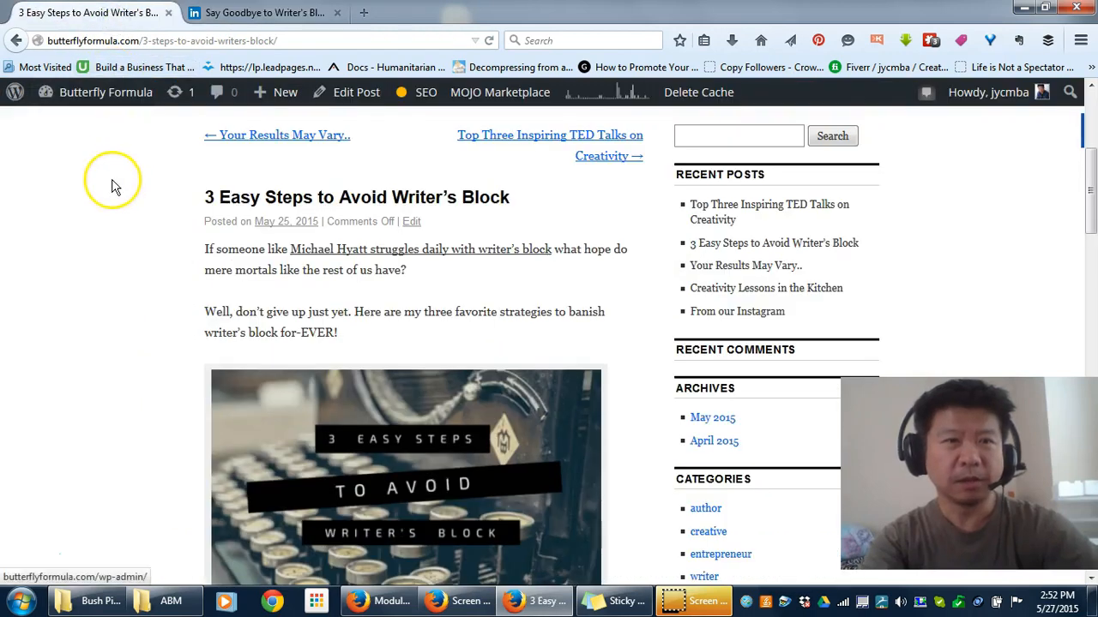
{"action": "mouse_move", "coordinate": [115, 186]}
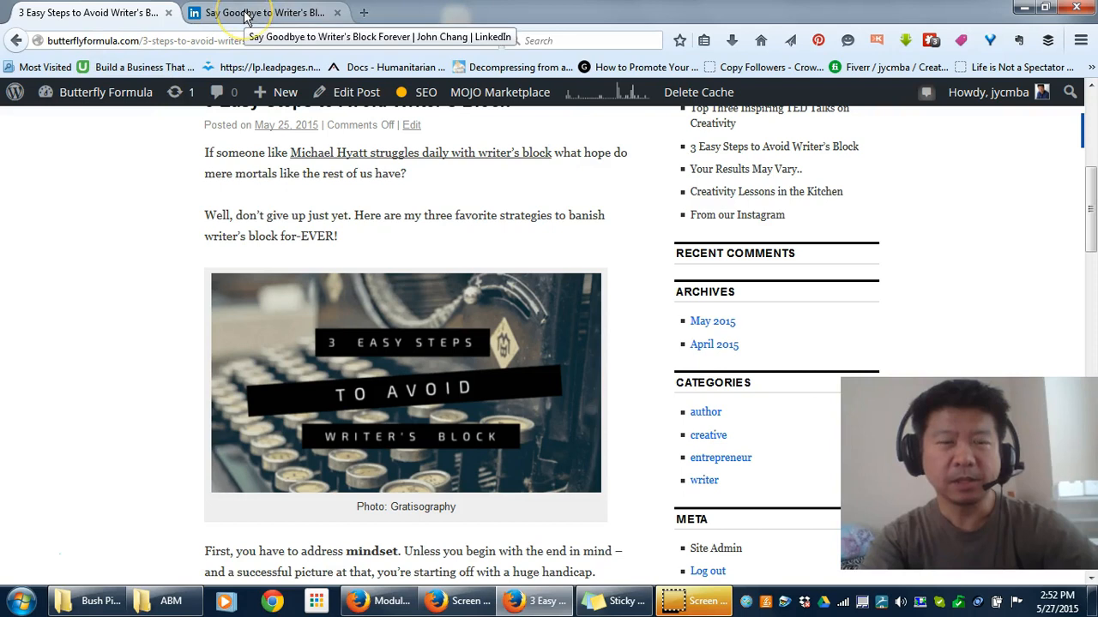
Return to the LinkedIn Pulse article 'Say Goodbye to Writer's Block Forever'
{"action": "left_click", "coordinate": [240, 12]}
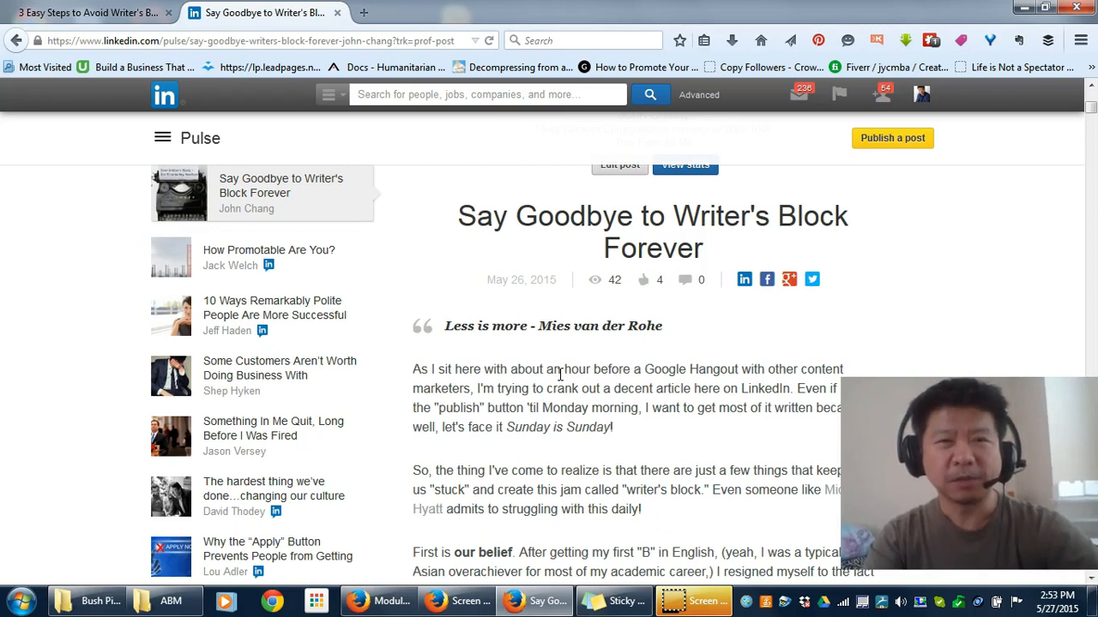
{"action": "scroll", "scroll_direction": "down", "scroll_amount": 3}
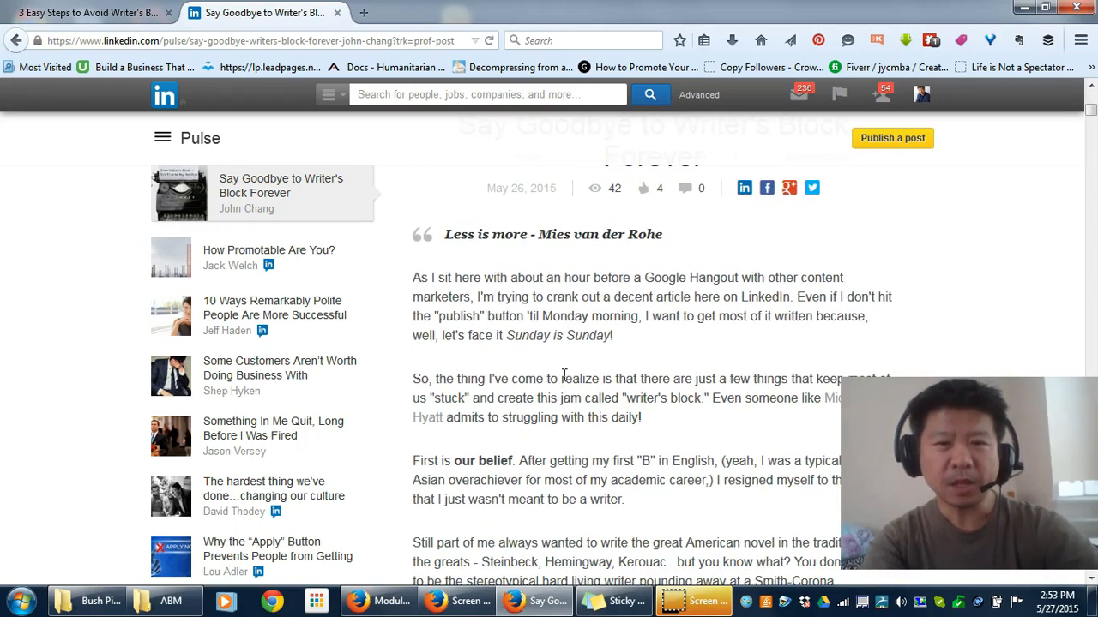
{"action": "scroll", "scroll_direction": "down", "scroll_amount": 3}
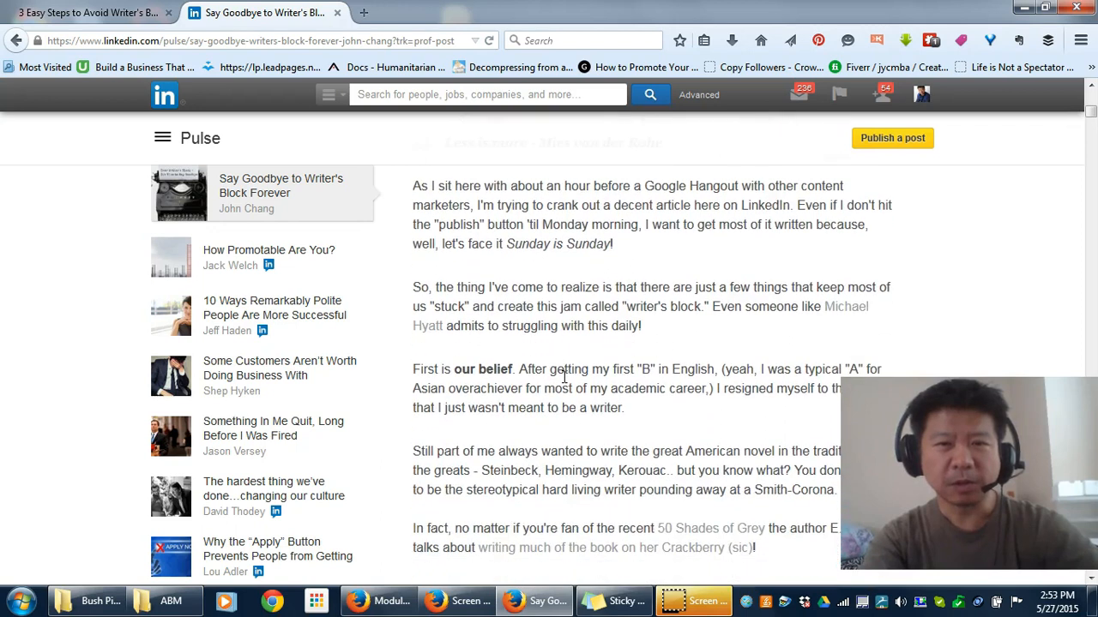
{"action": "scroll", "scroll_direction": "down", "scroll_amount": 3}
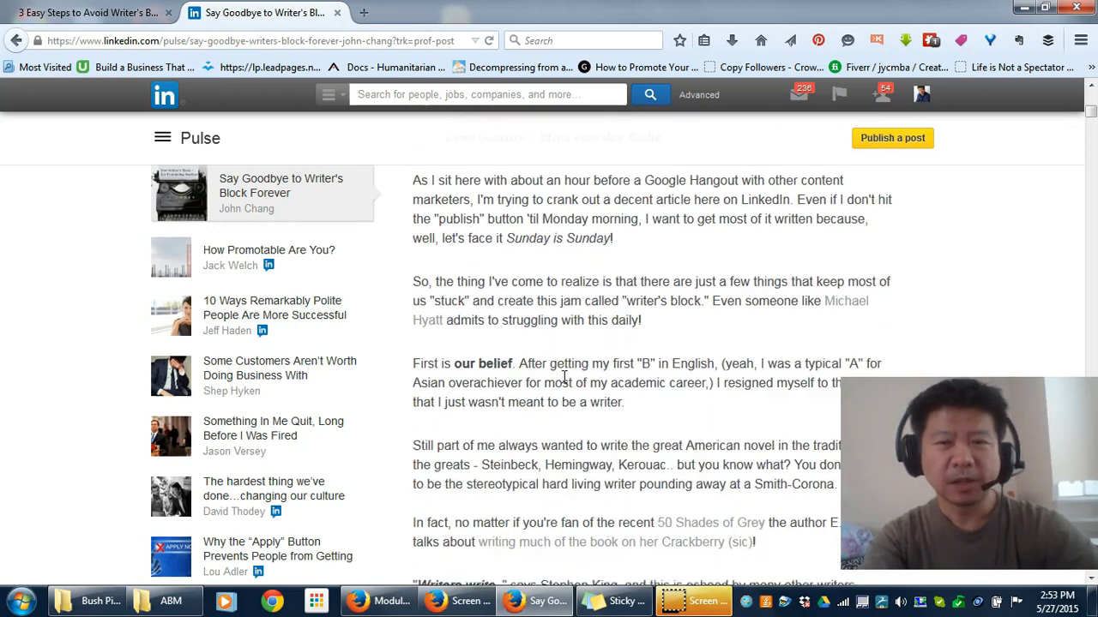
{"action": "scroll", "scroll_direction": "down", "scroll_amount": 3}
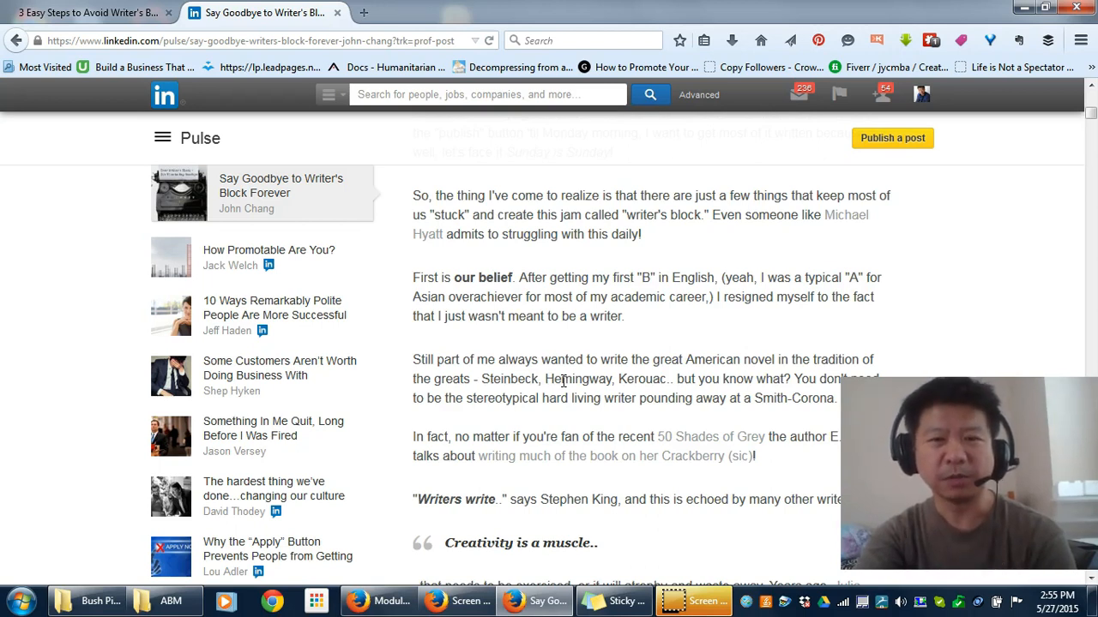
{"action": "scroll", "scroll_direction": "down", "scroll_amount": 3}
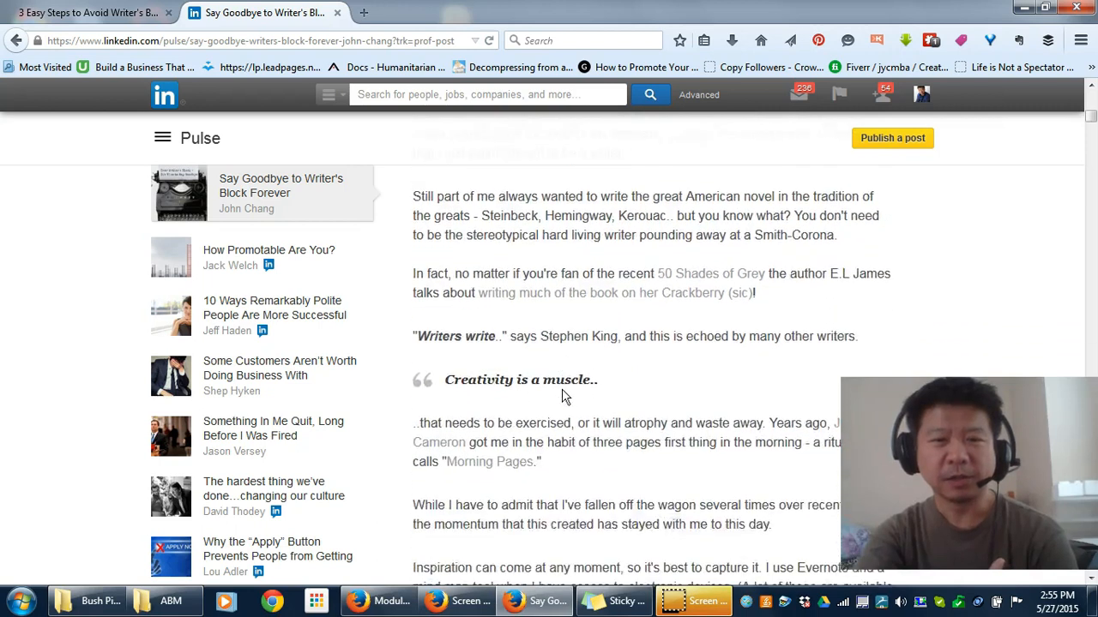
{"action": "scroll", "scroll_direction": "down", "scroll_amount": 3}
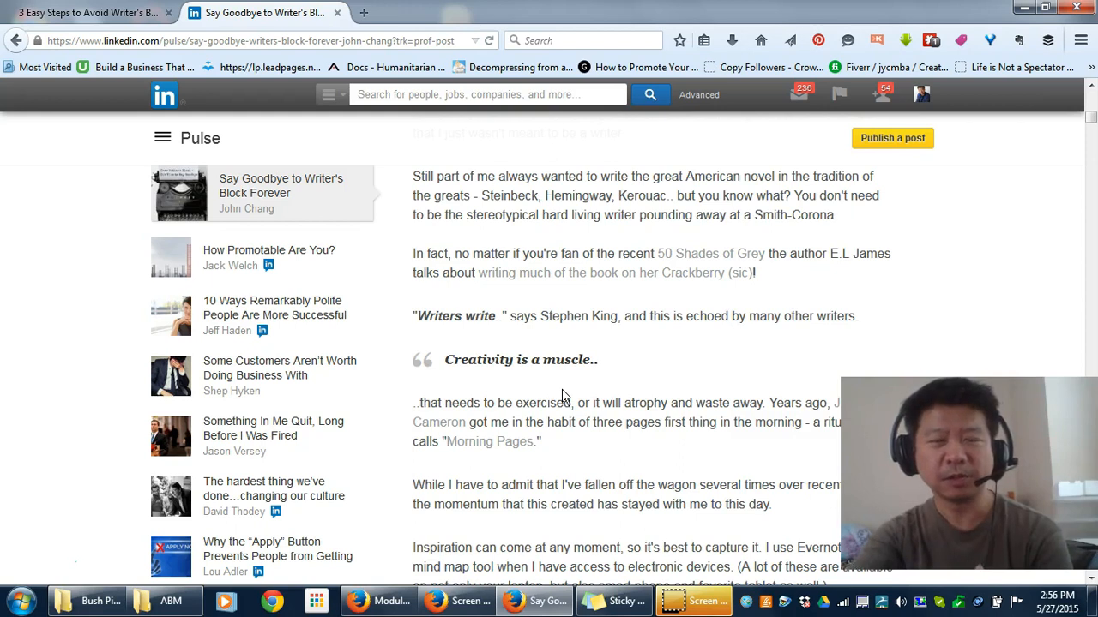
{"action": "scroll", "scroll_direction": "down", "scroll_amount": 3}
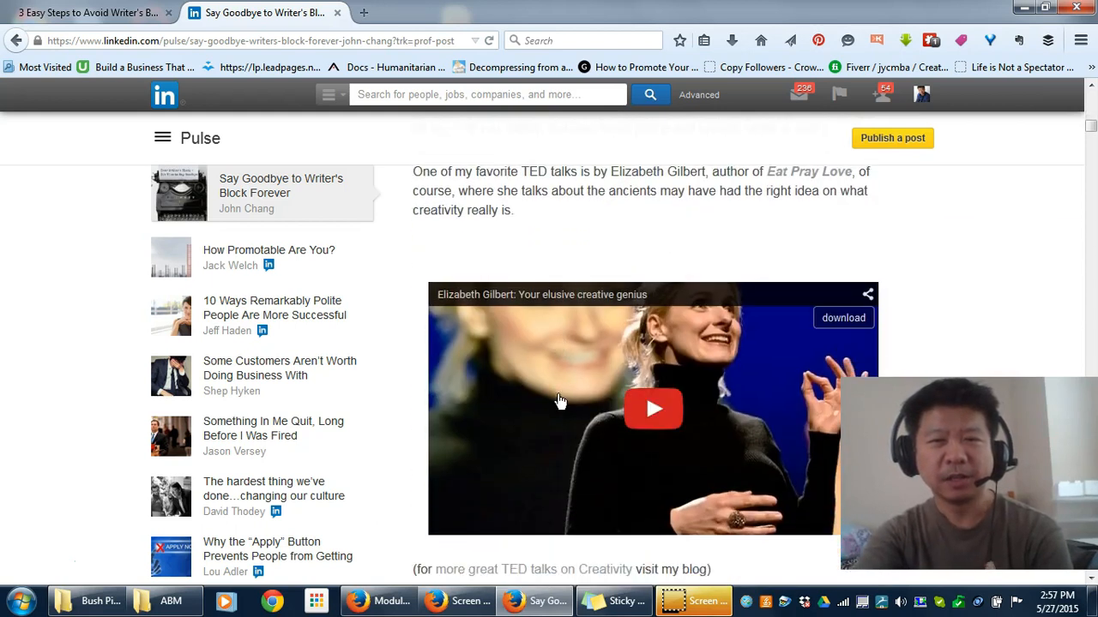
{"action": "scroll", "scroll_direction": "down", "scroll_amount": 3}
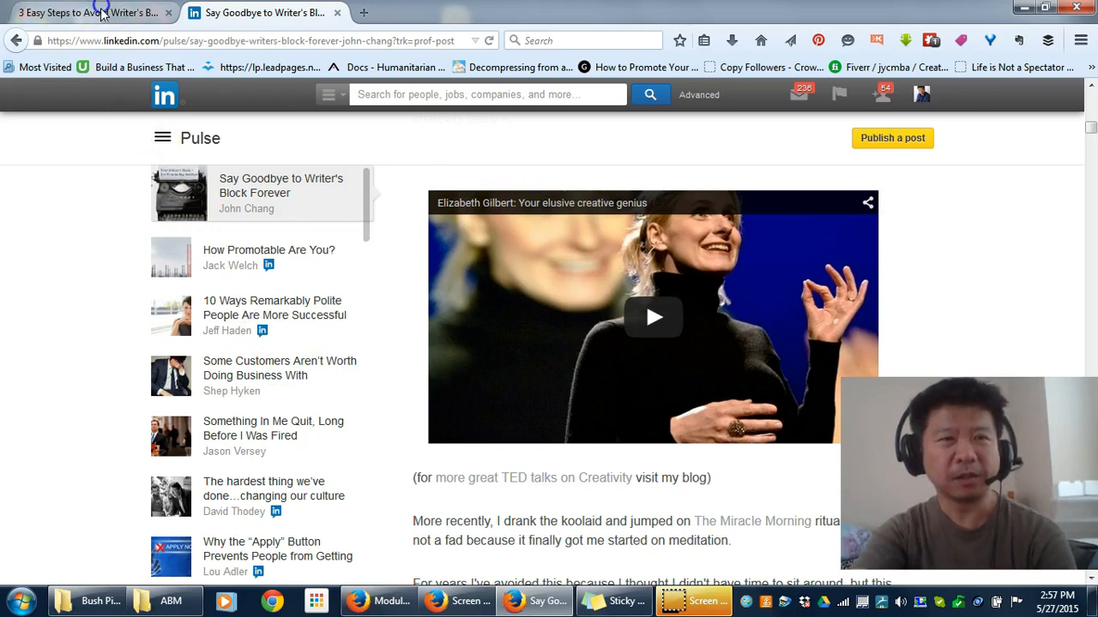
Show the Butterfly Formula post, scrolling through its Qigong videos and closing paragraphs
{"action": "left_click", "coordinate": [90, 12]}
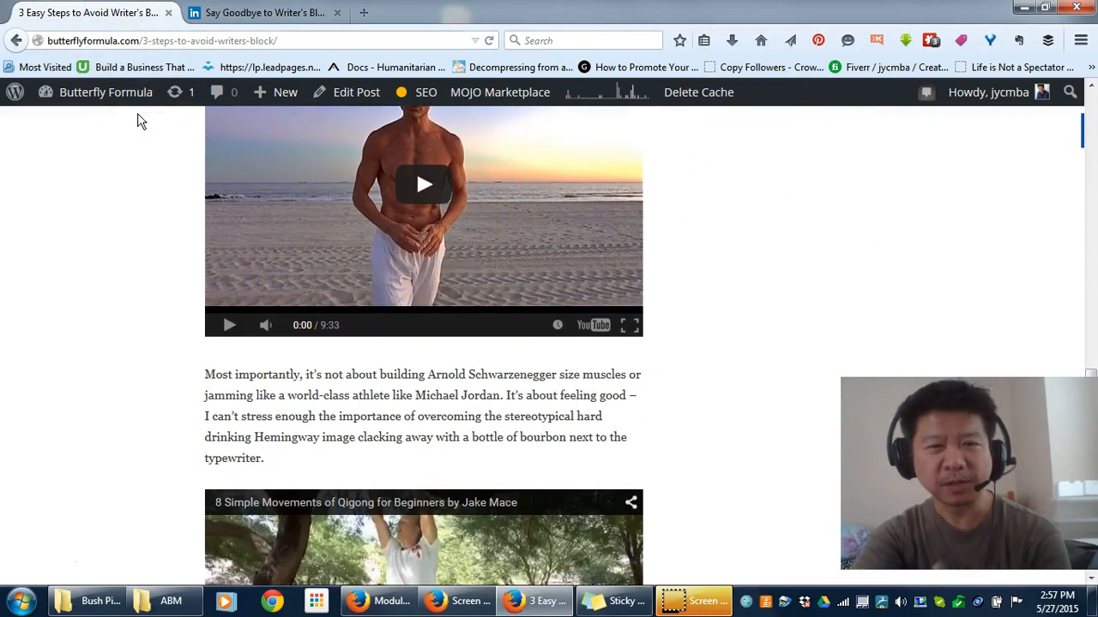
{"action": "scroll", "scroll_direction": "up", "scroll_amount": 3}
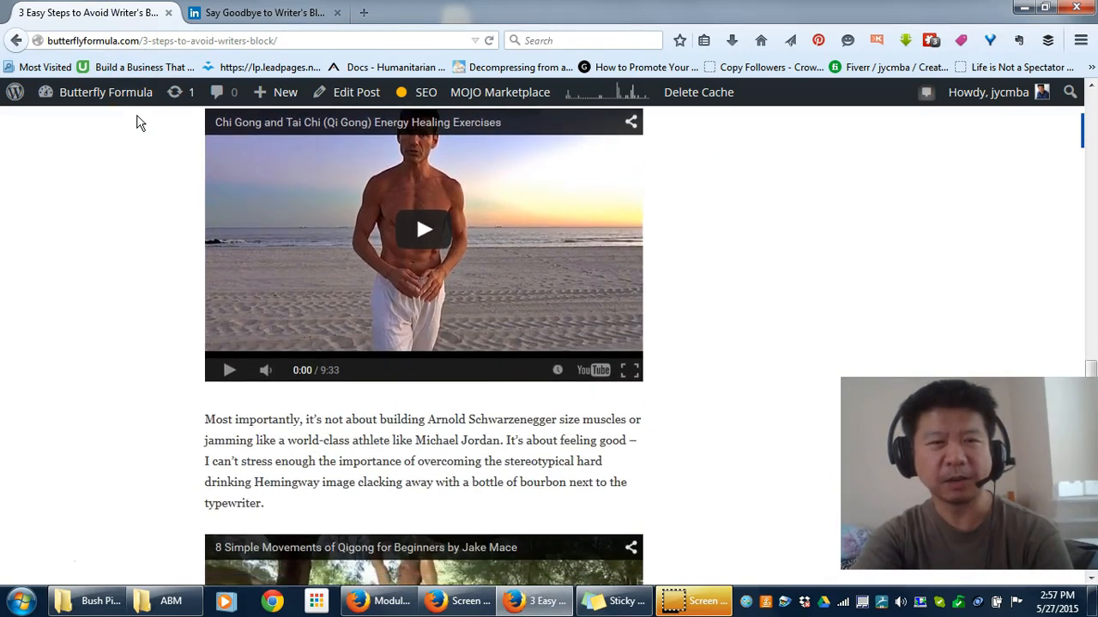
{"action": "scroll", "scroll_direction": "down", "scroll_amount": 3}
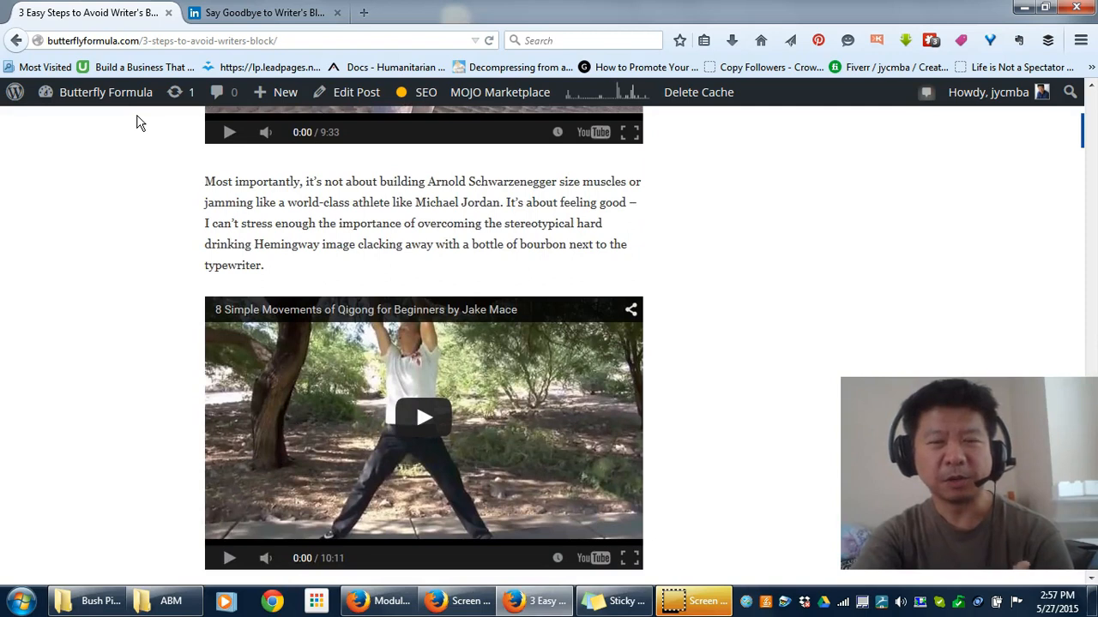
{"action": "mouse_move", "coordinate": [144, 103]}
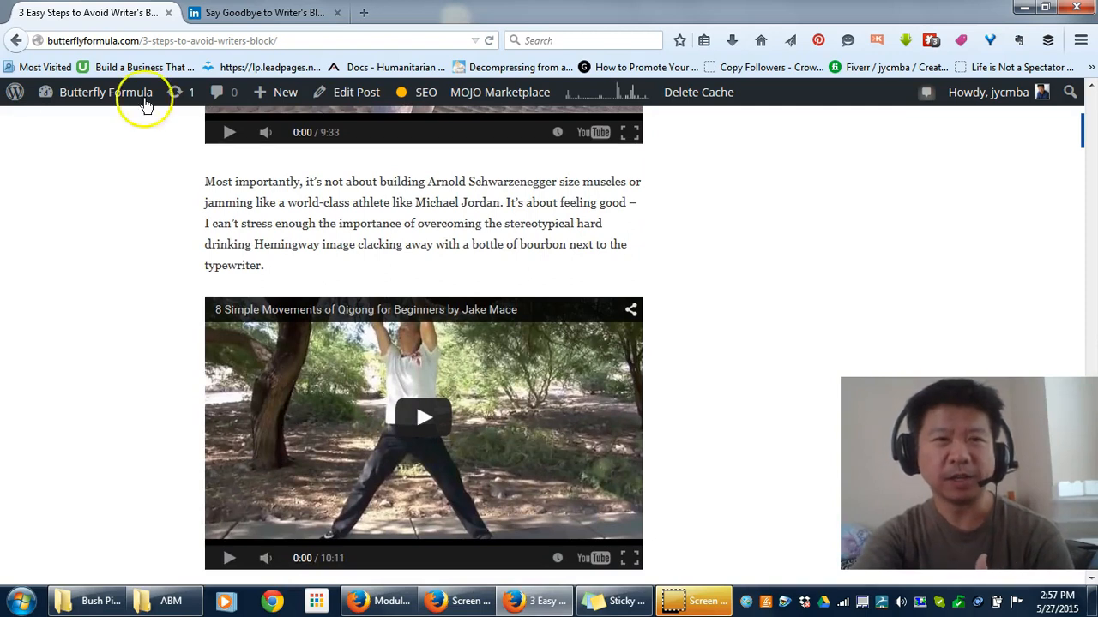
{"action": "scroll", "scroll_direction": "down", "scroll_amount": 3}
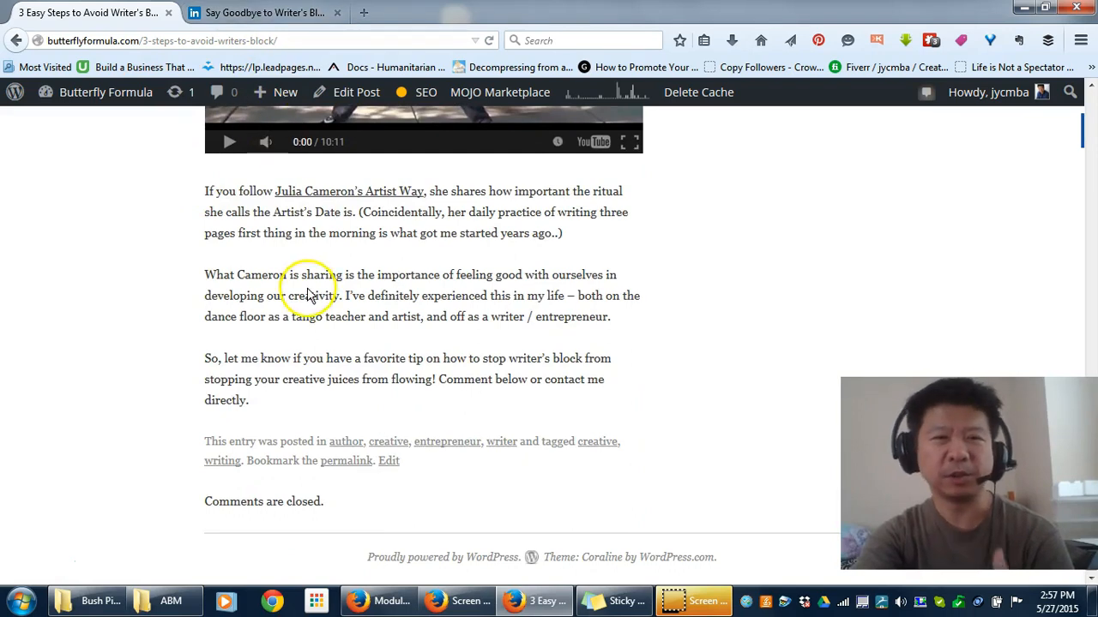
{"action": "scroll", "scroll_direction": "up", "scroll_amount": 3}
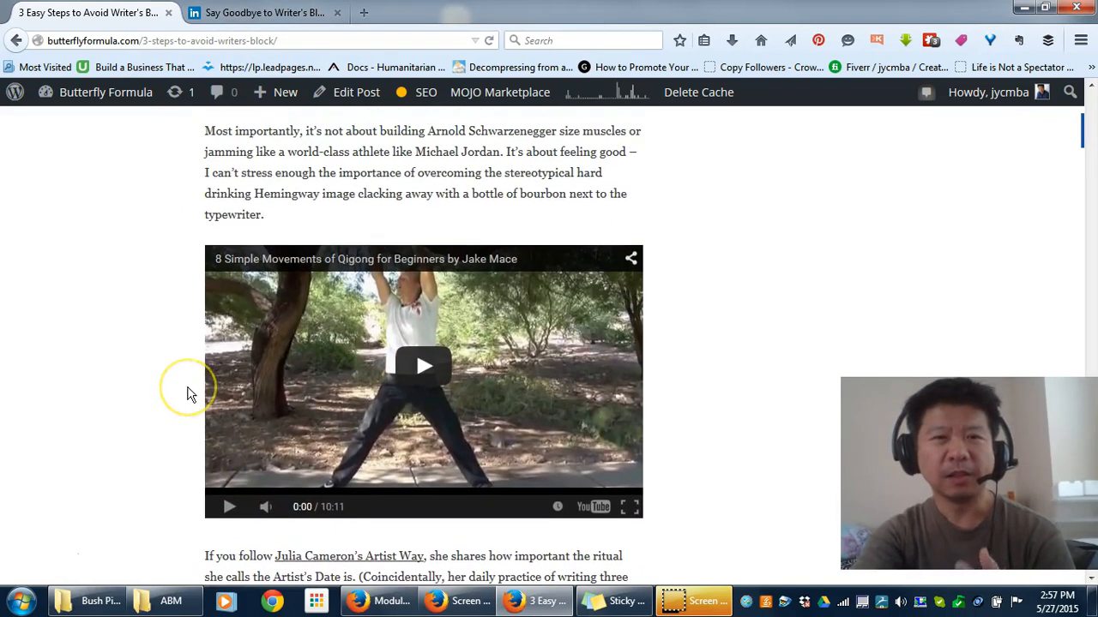
{"action": "scroll", "scroll_direction": "down", "scroll_amount": 3}
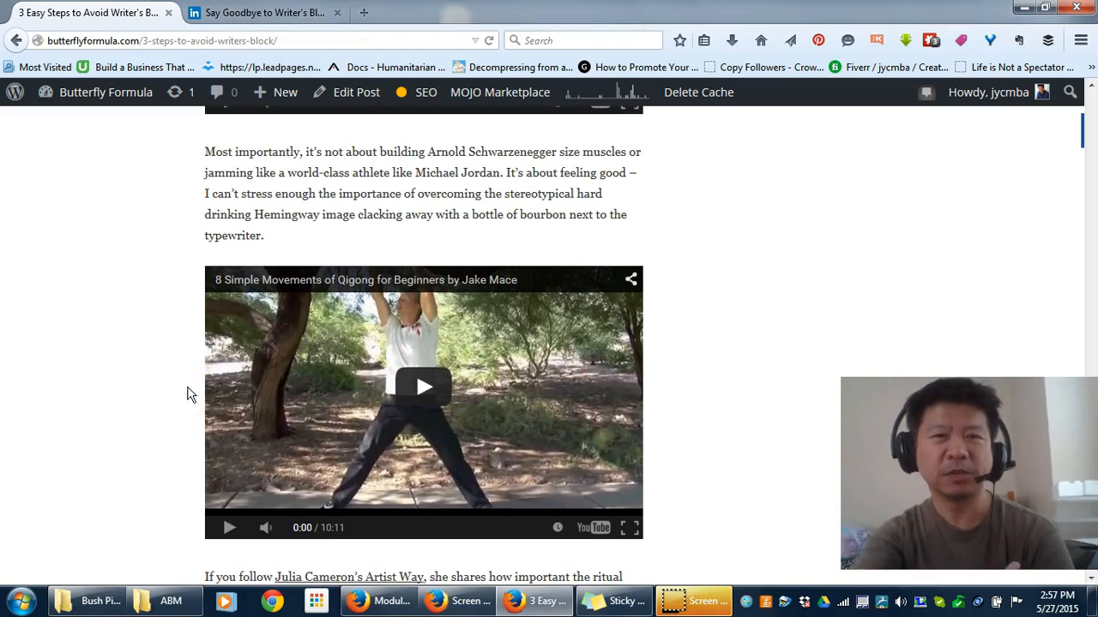
{"action": "scroll", "scroll_direction": "up", "scroll_amount": 3}
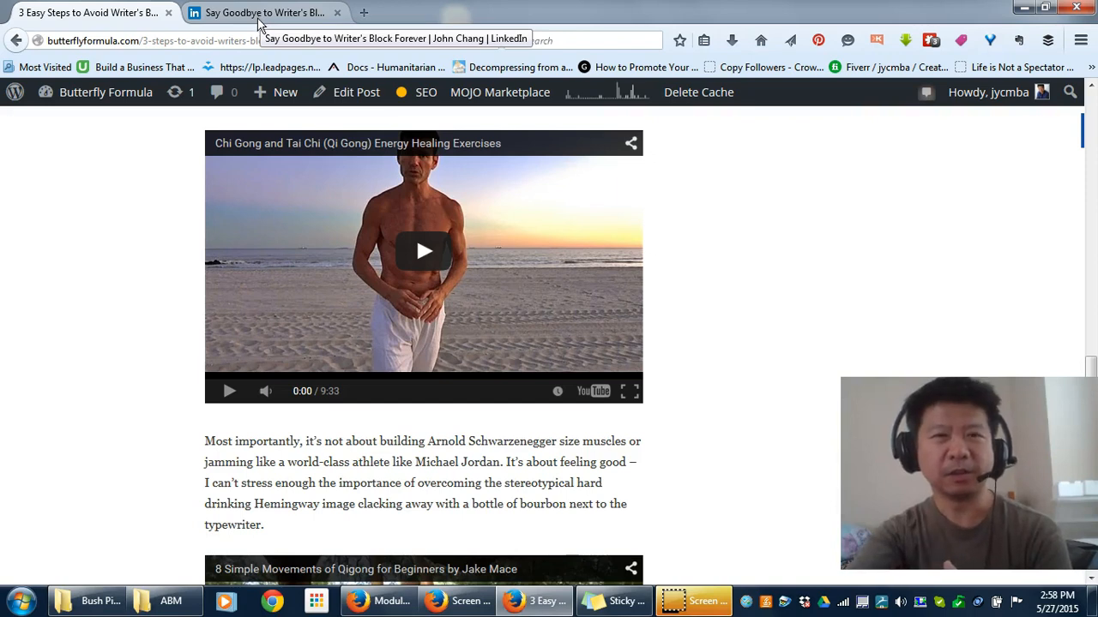
Return to the LinkedIn Pulse article and scroll to its morning-ritual exercise and closing links
{"action": "left_click", "coordinate": [264, 12]}
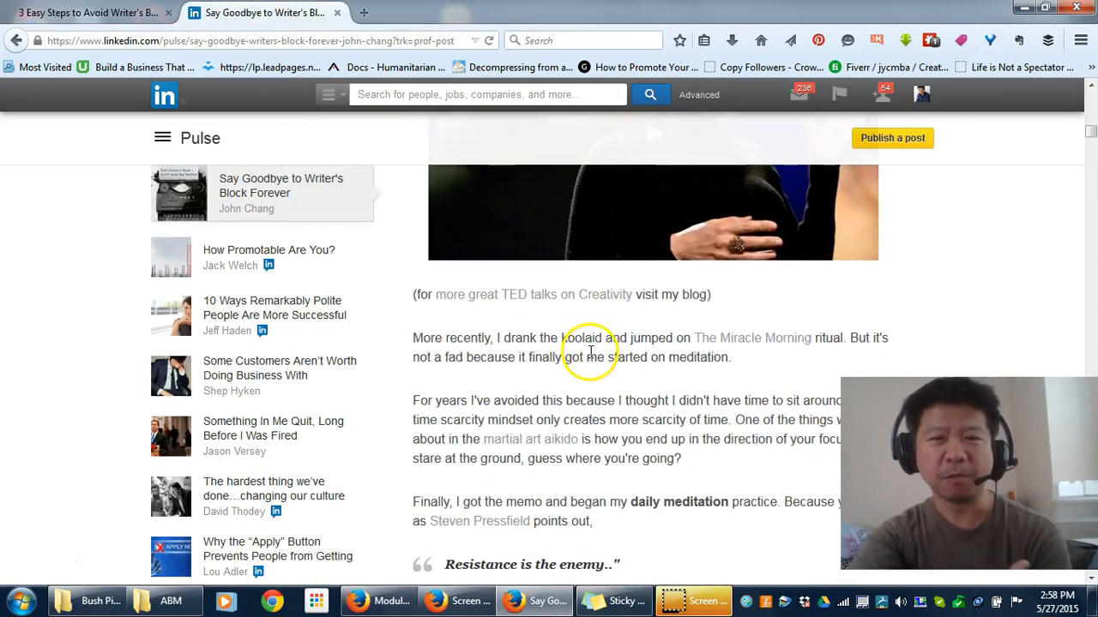
{"action": "scroll", "scroll_direction": "down", "scroll_amount": 3}
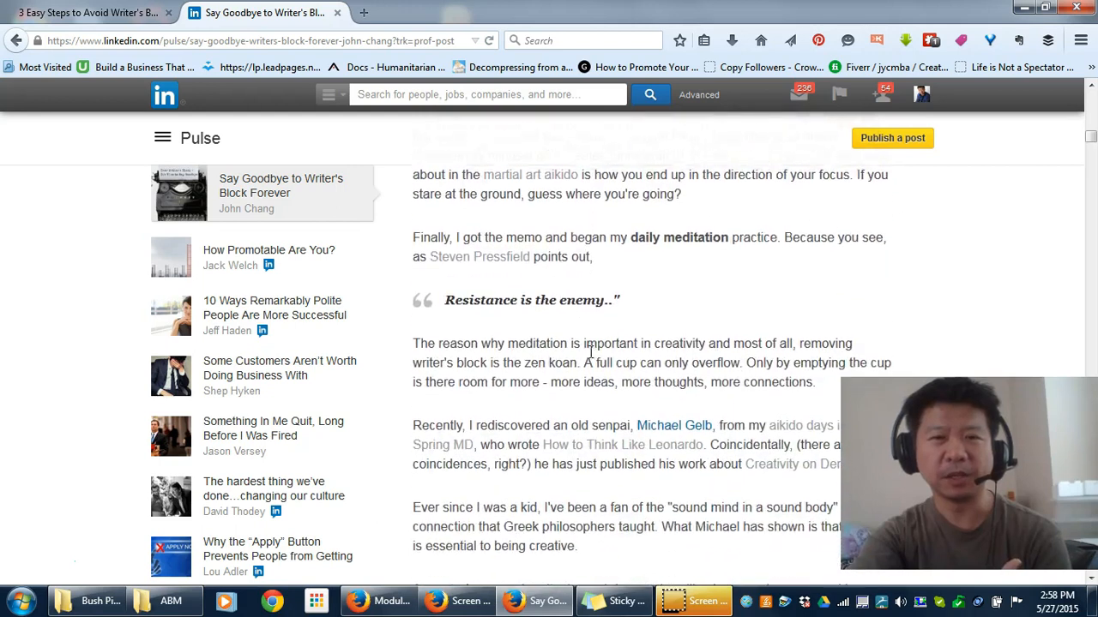
{"action": "scroll", "scroll_direction": "down", "scroll_amount": 3}
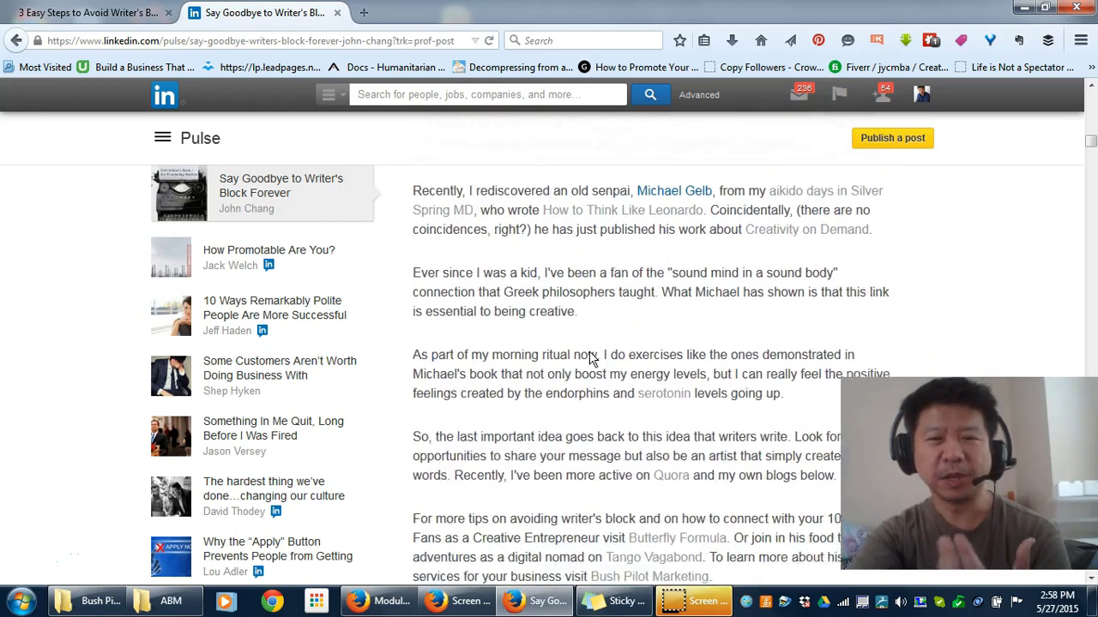
{"action": "scroll", "scroll_direction": "down", "scroll_amount": 3}
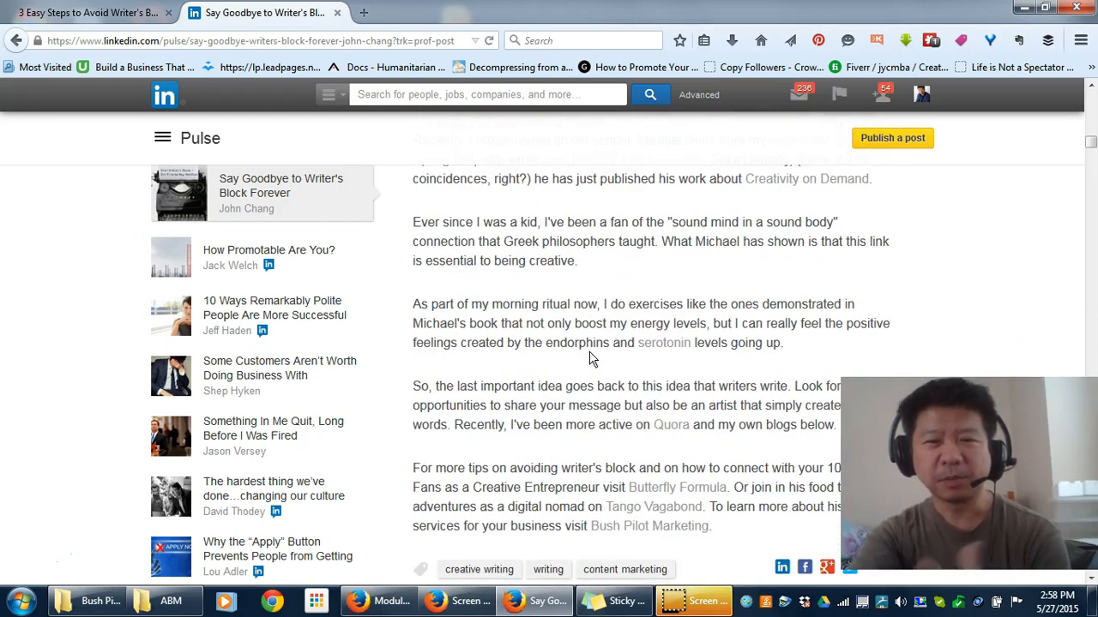